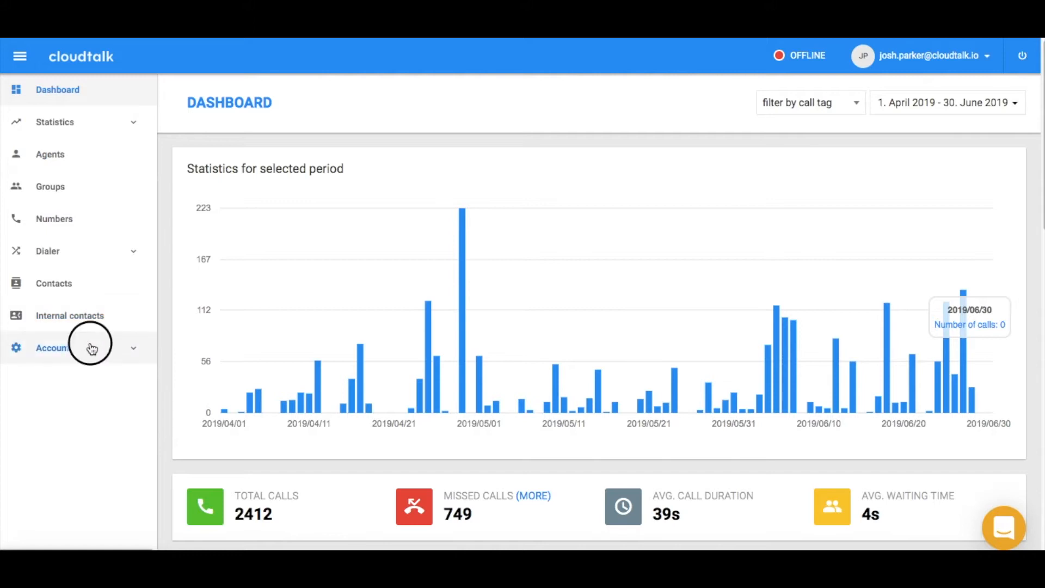
Step: From Account > Integrations, choose the Zendesk tile to begin a new integration
left_click(52, 347)
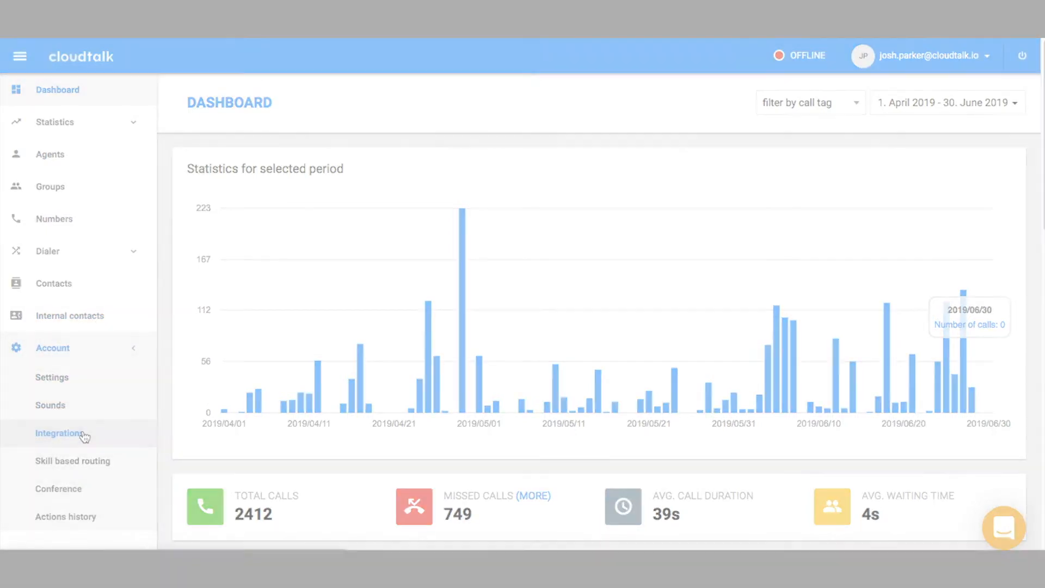
left_click(60, 432)
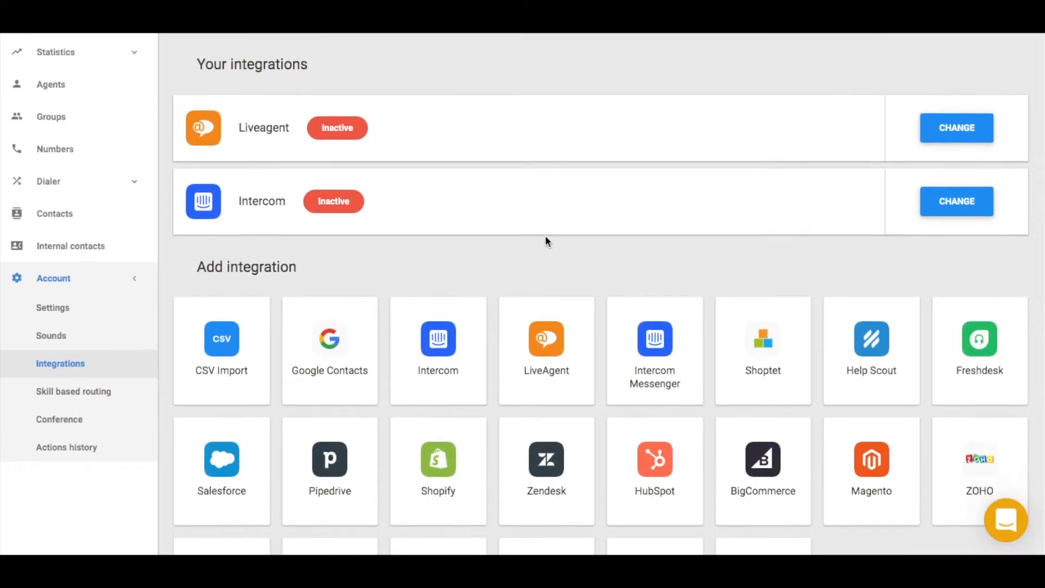
left_click(545, 470)
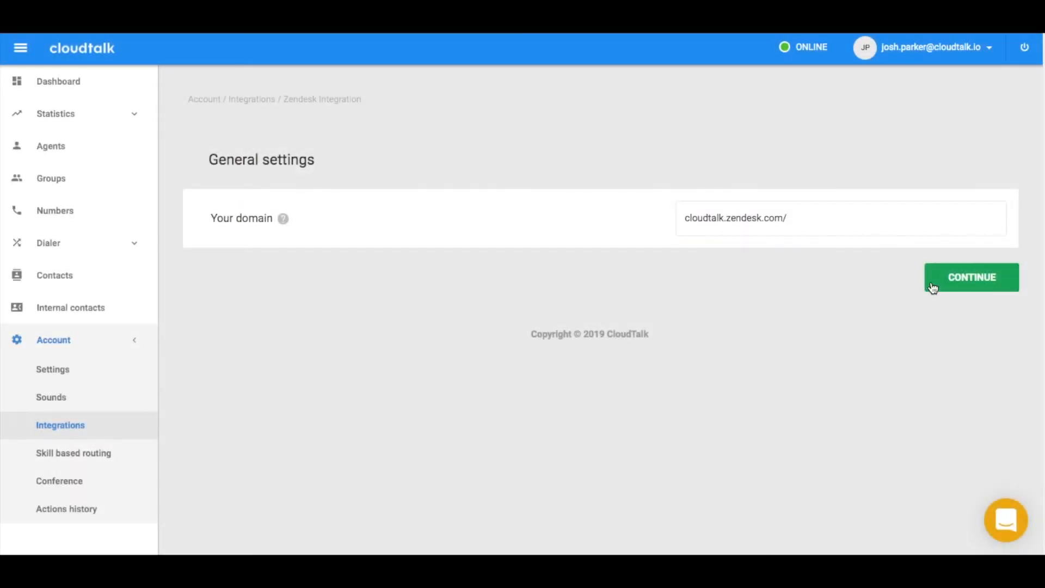
Step: Continue with the cloudtalk.zendesk.com domain and sign in to Zendesk with email and password
left_click(970, 276)
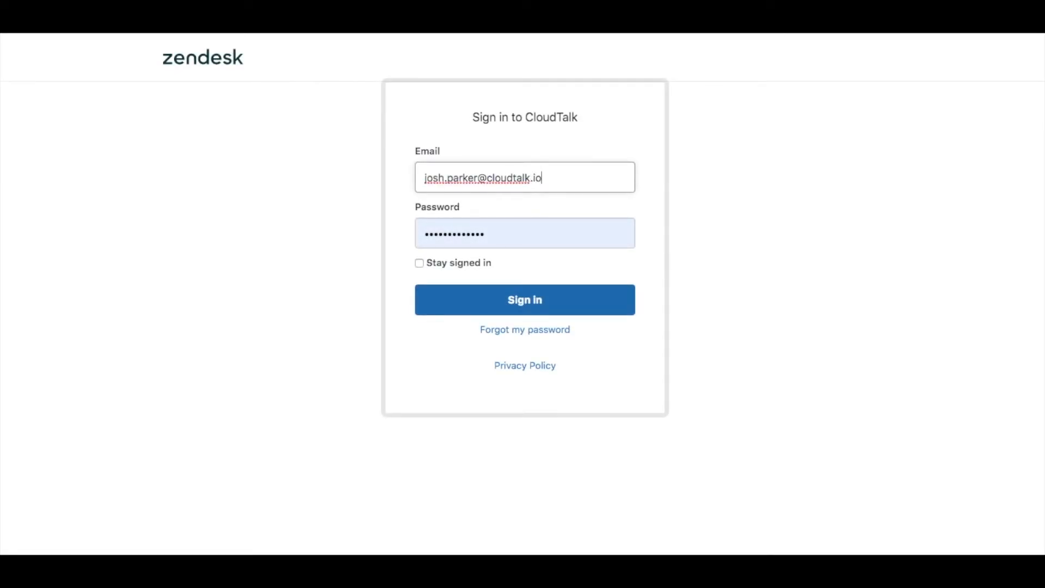
type("password")
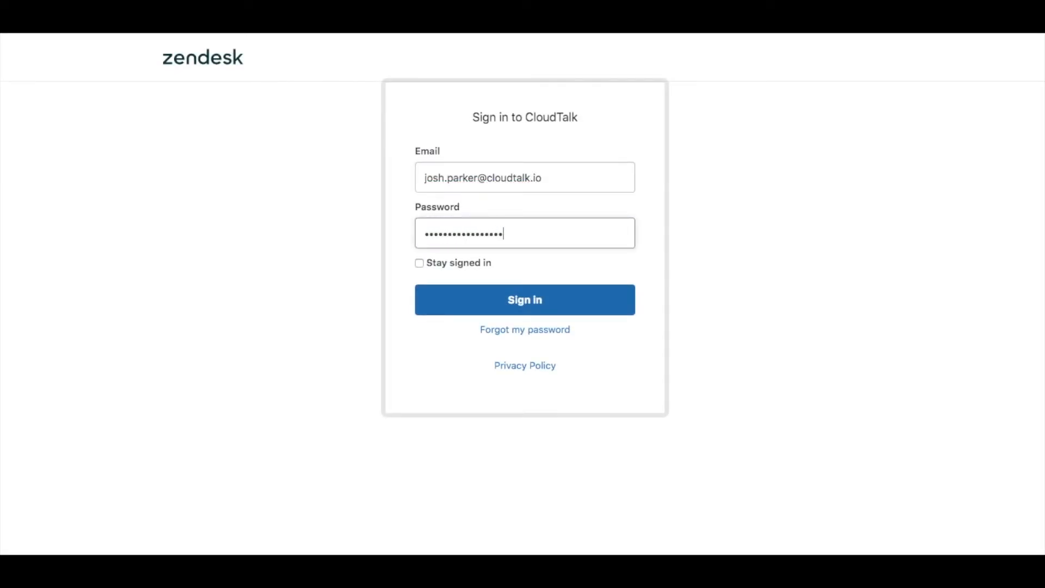
left_click(525, 299)
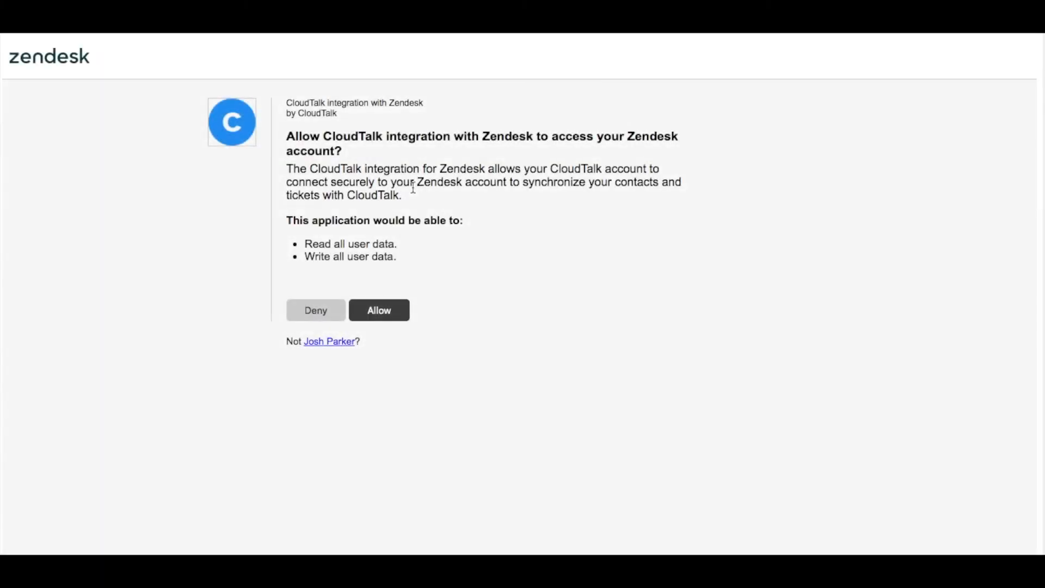
mouse_move(362, 392)
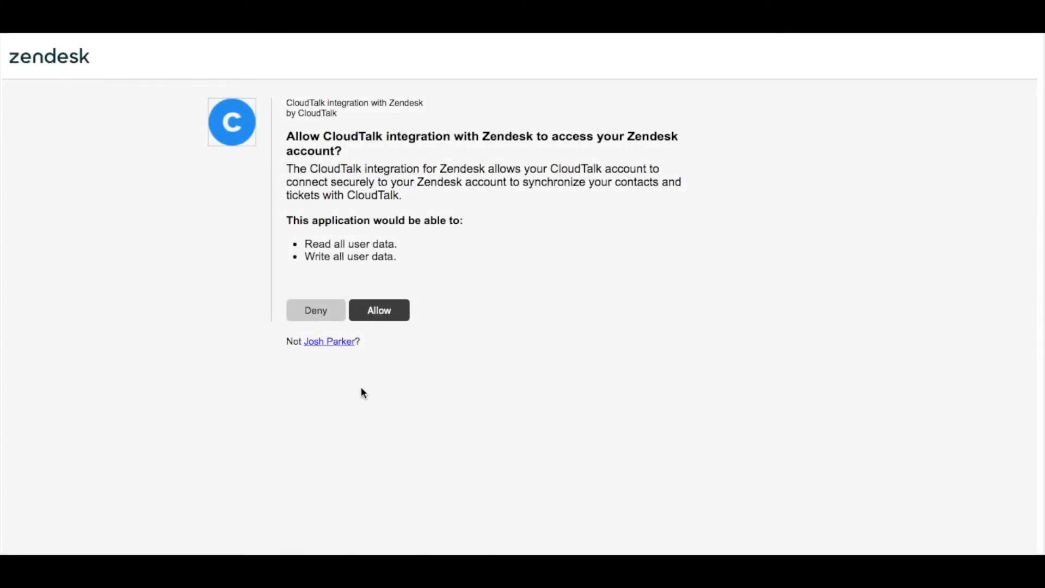
mouse_move(379, 310)
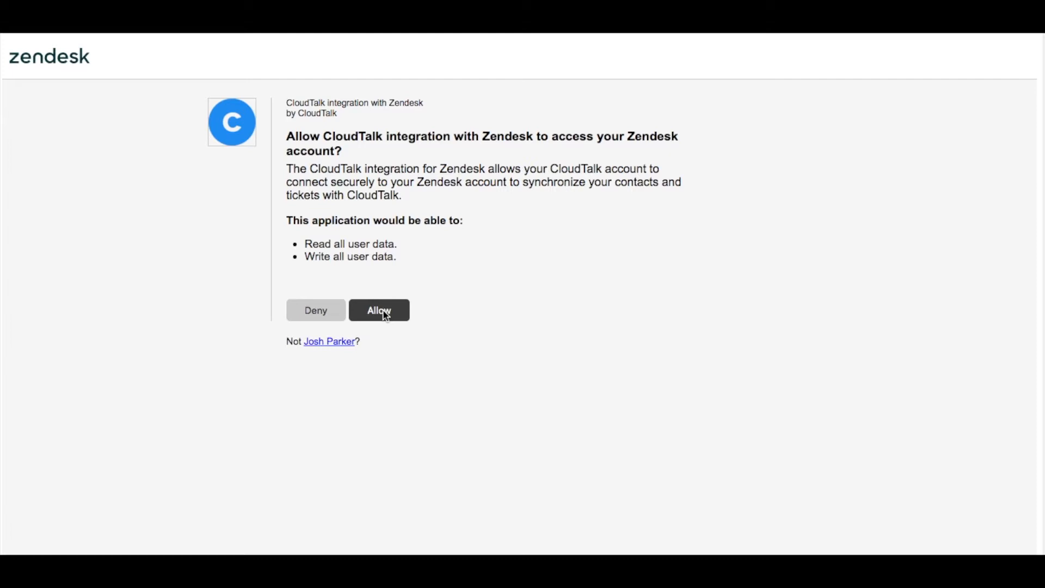
Step: Allow CloudTalk access to Zendesk and review the integration's general and workflow settings
left_click(379, 311)
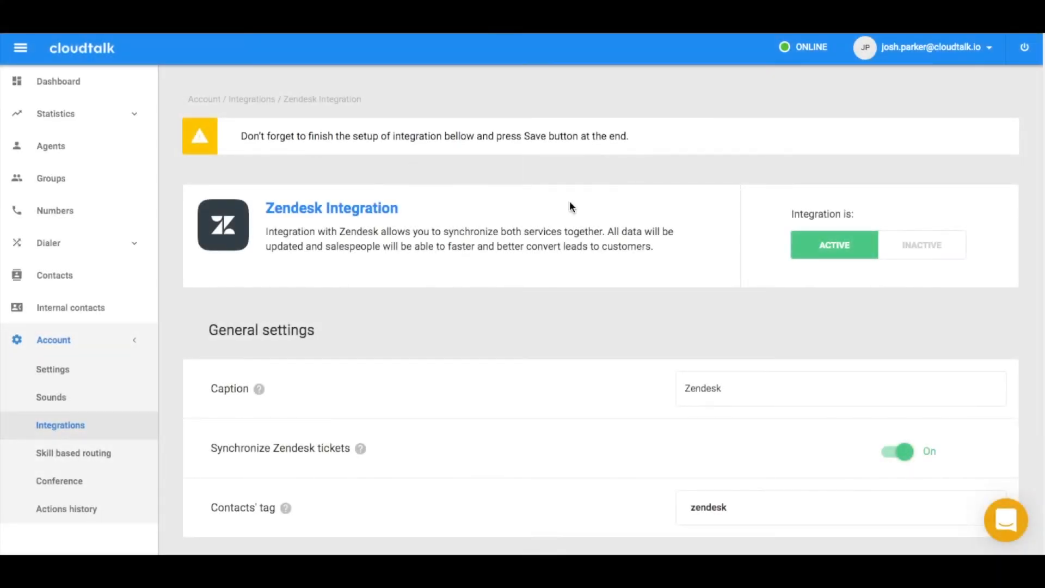
mouse_move(773, 223)
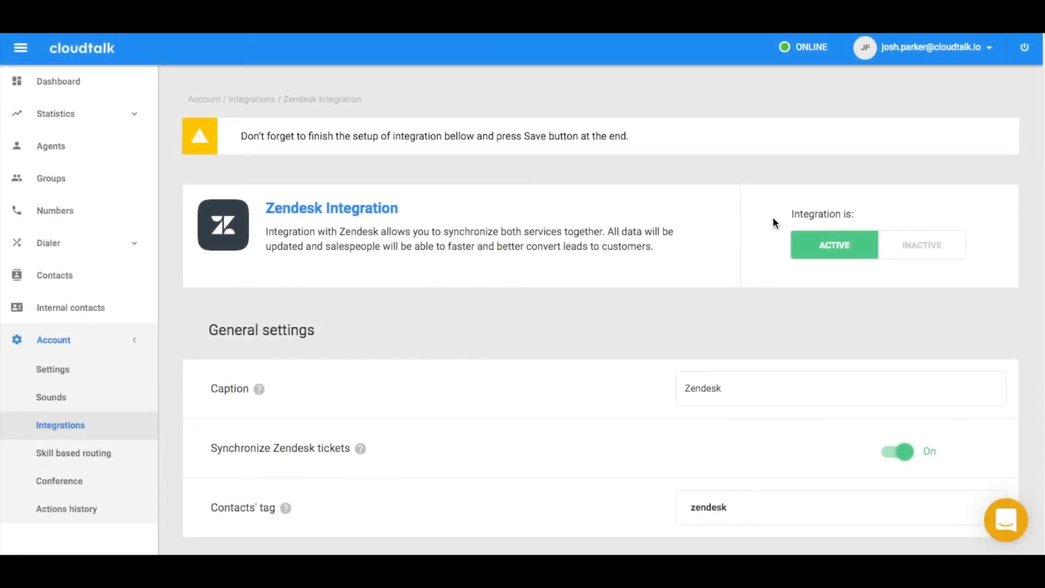
mouse_move(614, 322)
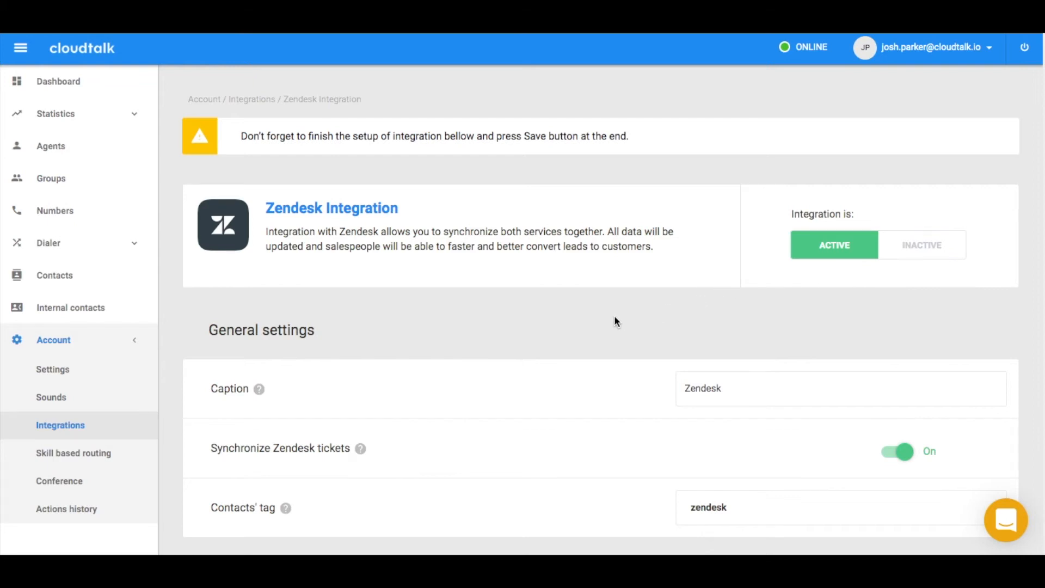
scroll("down", 3)
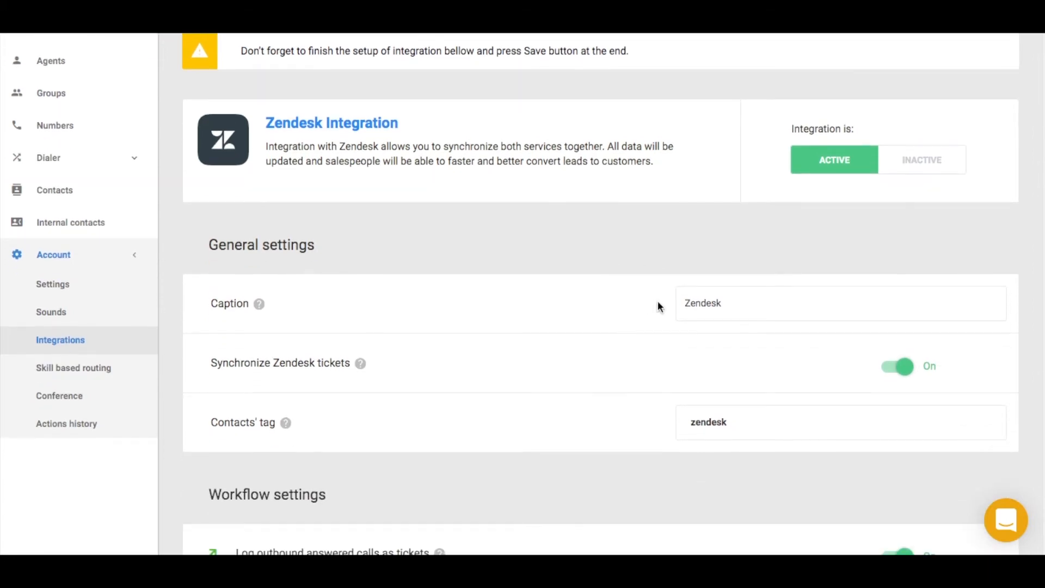
mouse_move(617, 322)
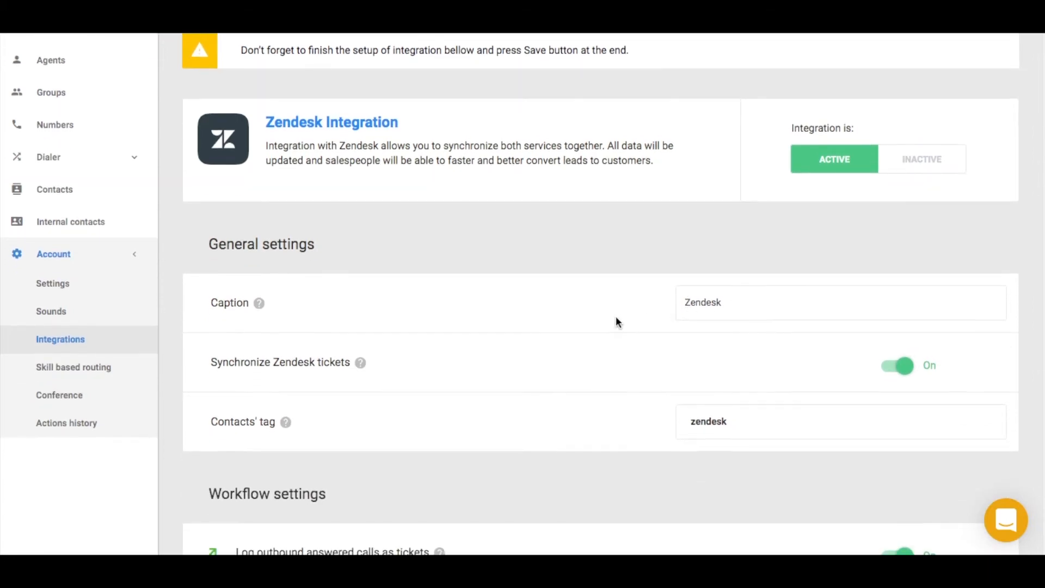
scroll("down", 3)
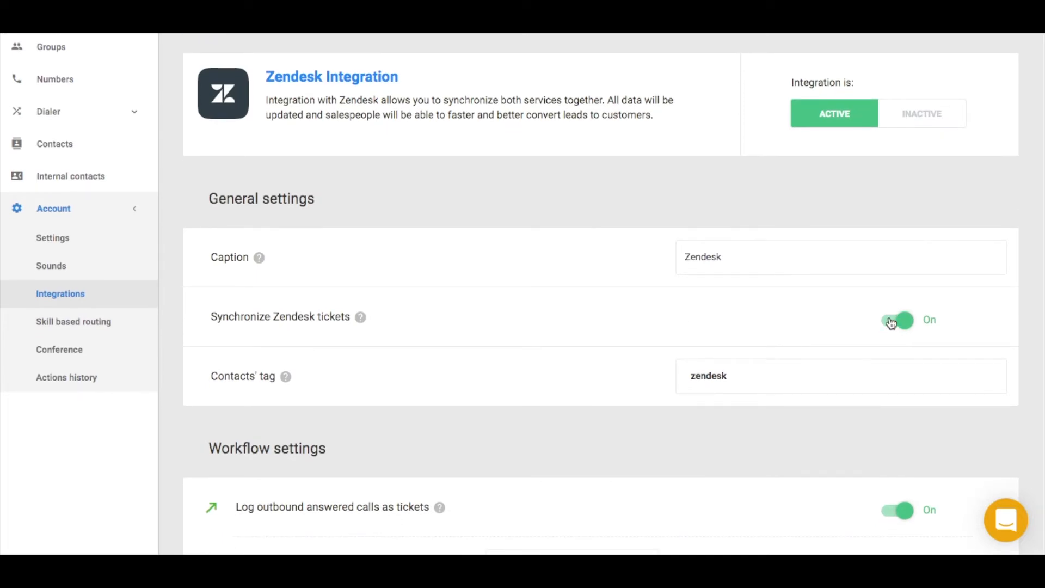
mouse_move(663, 317)
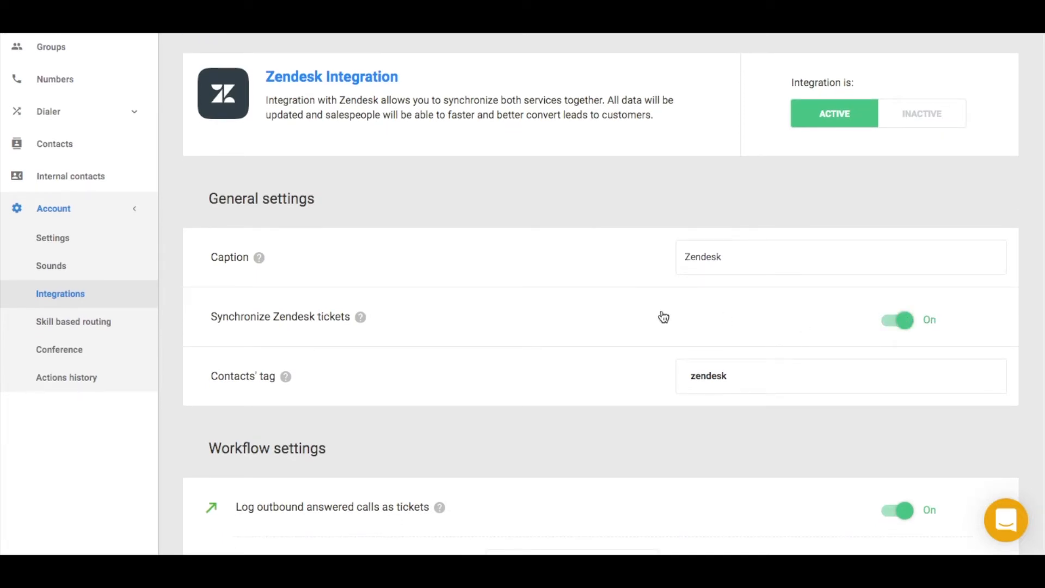
scroll("down", 3)
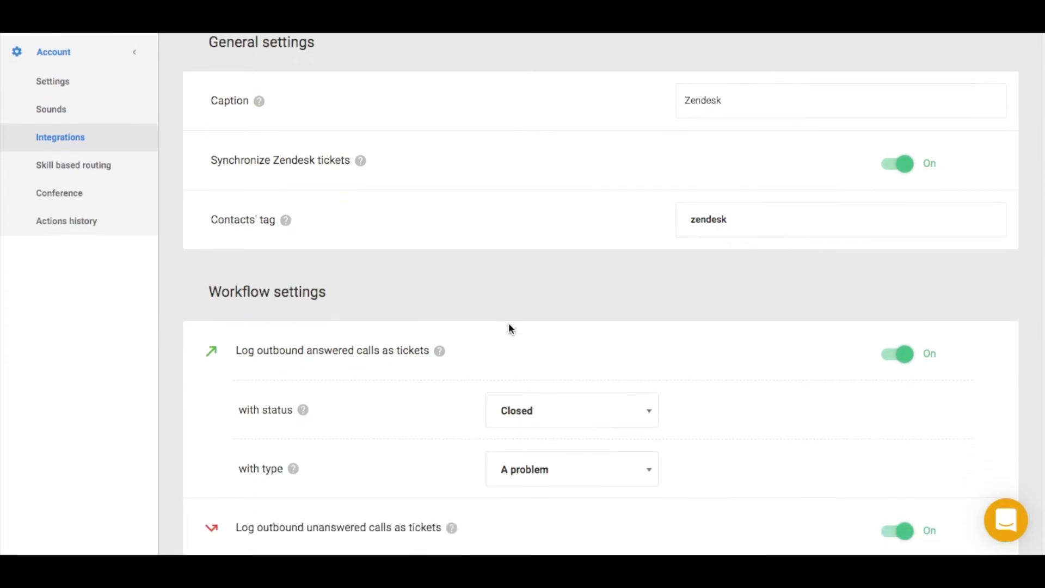
mouse_move(278, 273)
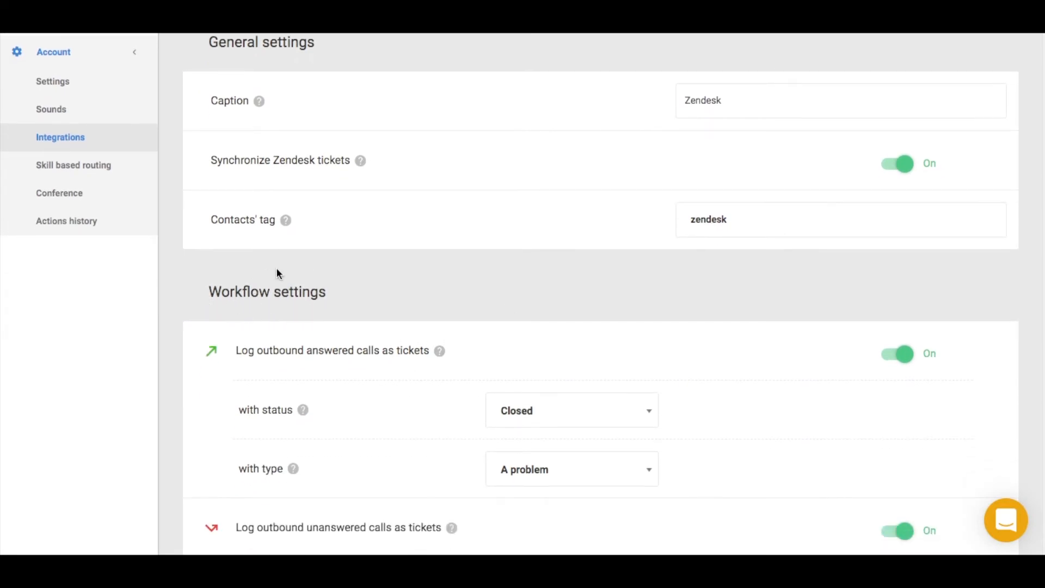
scroll("down", 3)
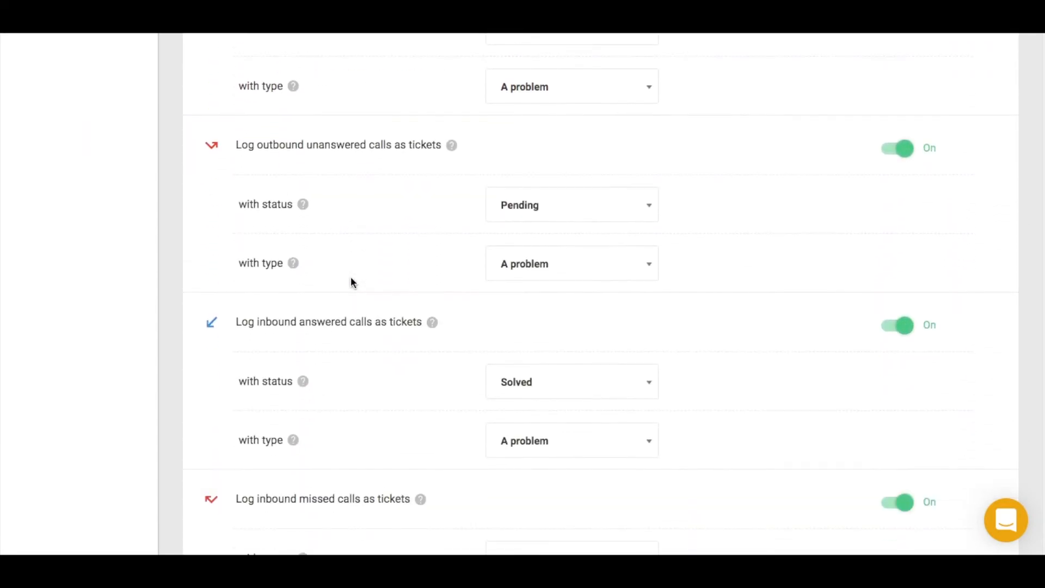
scroll("down", 3)
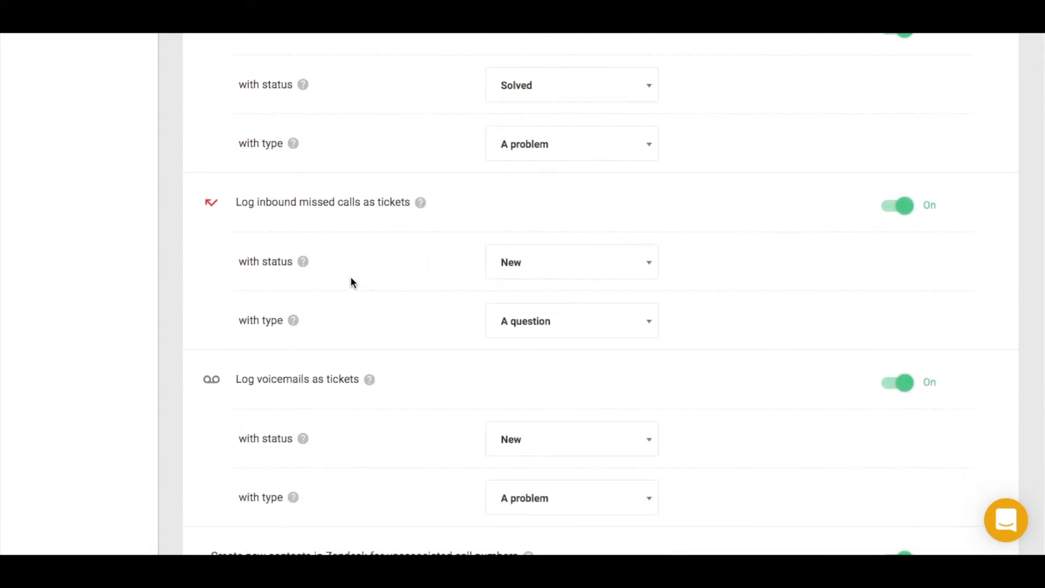
scroll("down", 3)
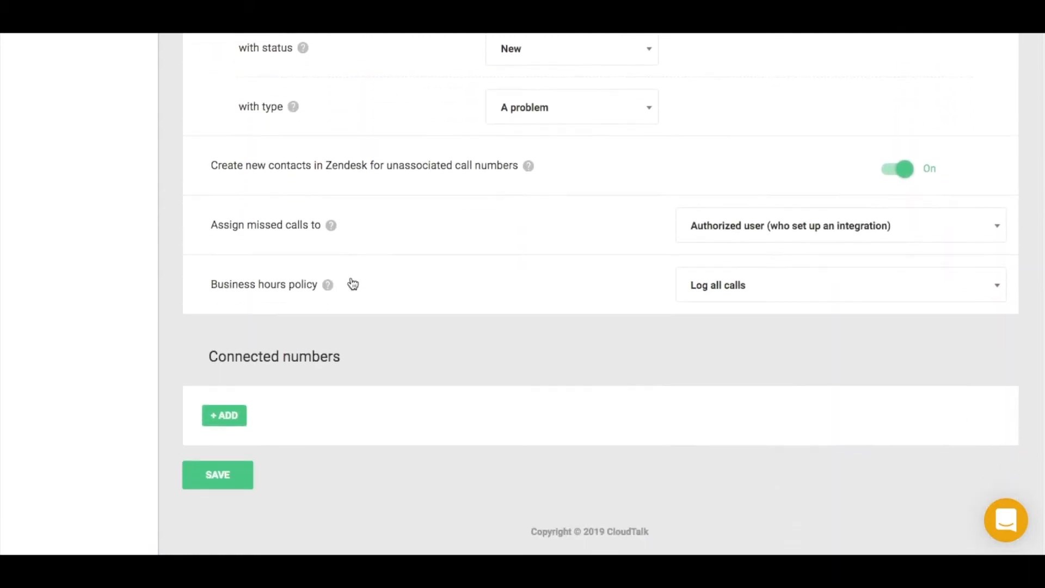
scroll("down", 3)
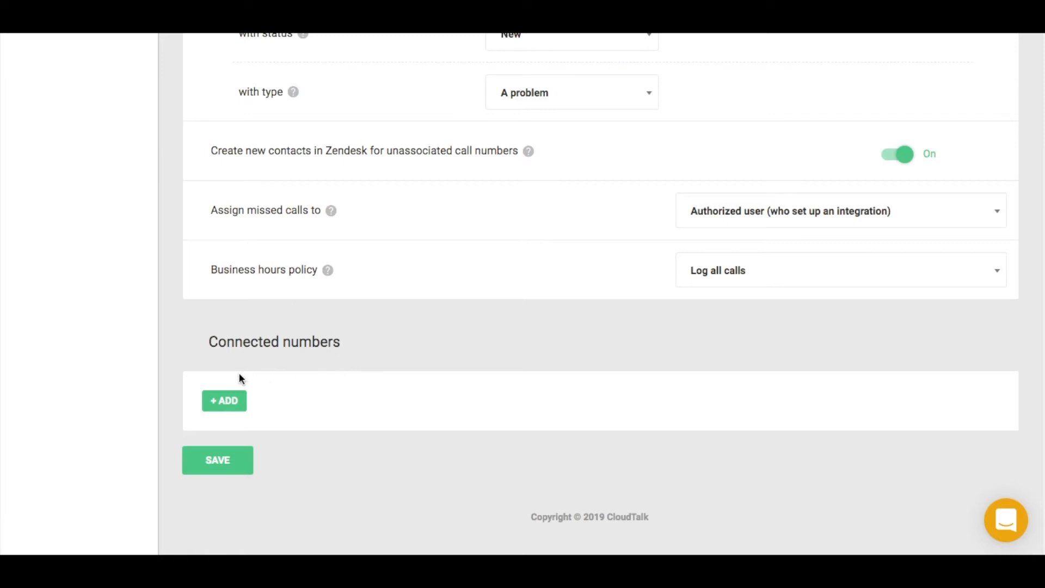
Step: Save the Zendesk integration settings so the page reloads with the integration active
left_click(218, 460)
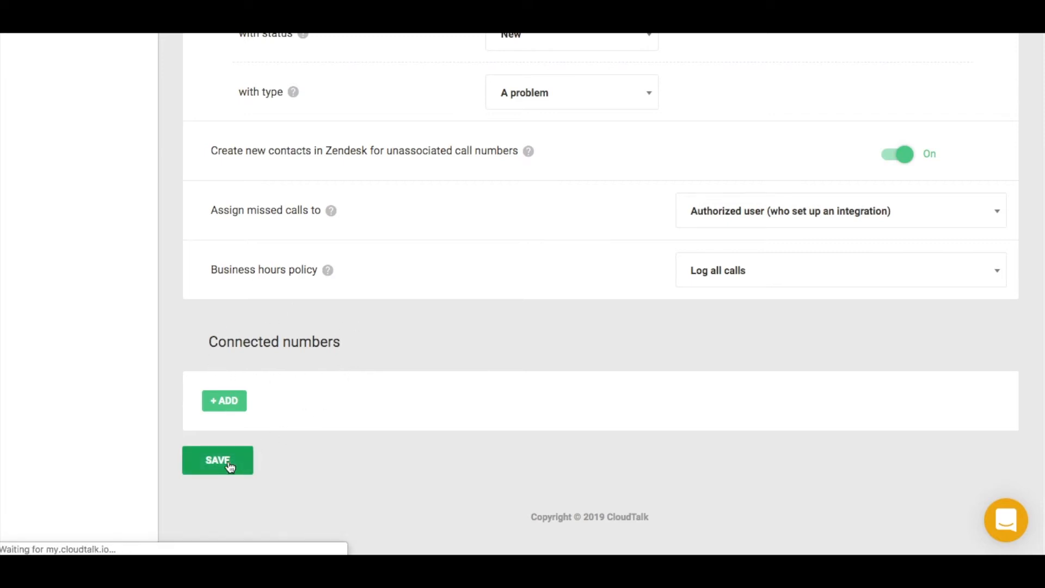
left_click(217, 459)
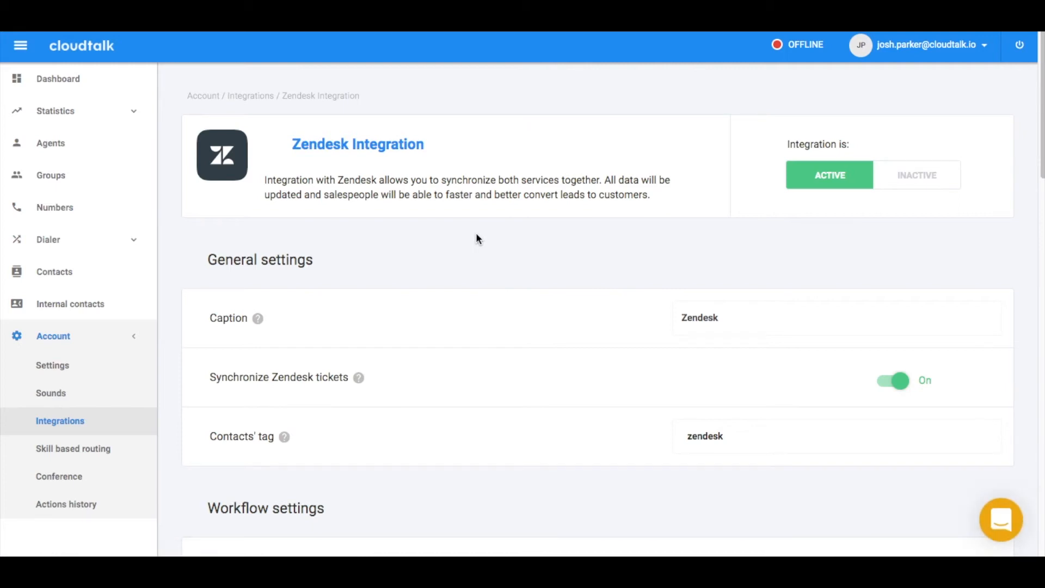
mouse_move(54, 271)
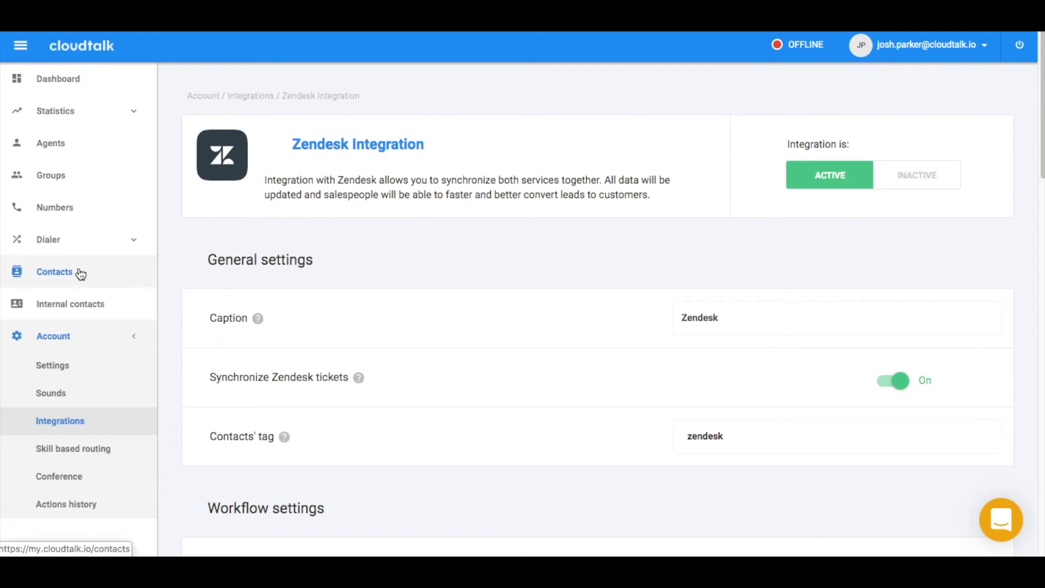
Step: Filter the United Kingdom external contacts by the zendesk tag, leaving three contacts
left_click(55, 271)
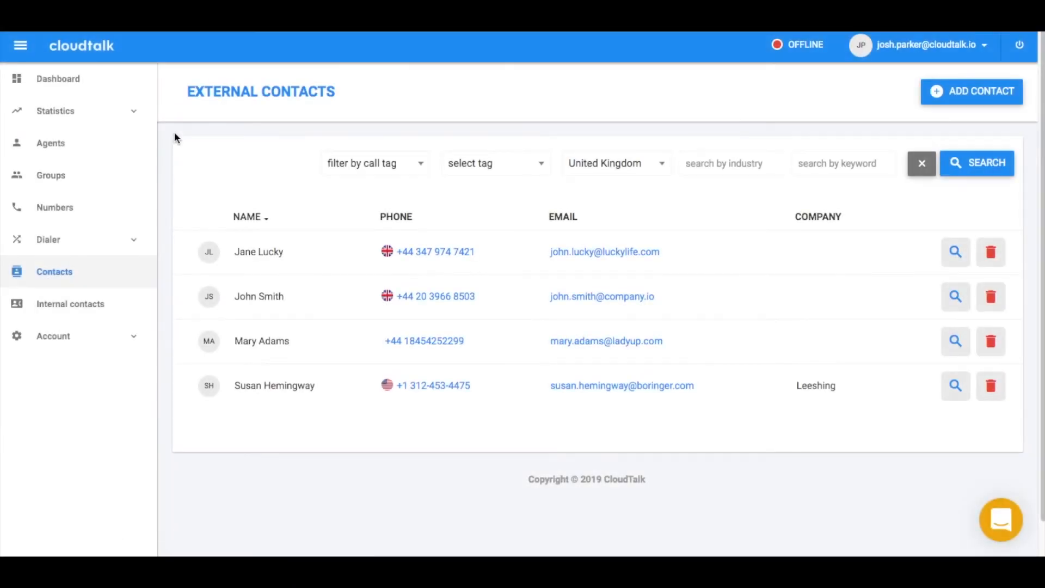
mouse_move(174, 126)
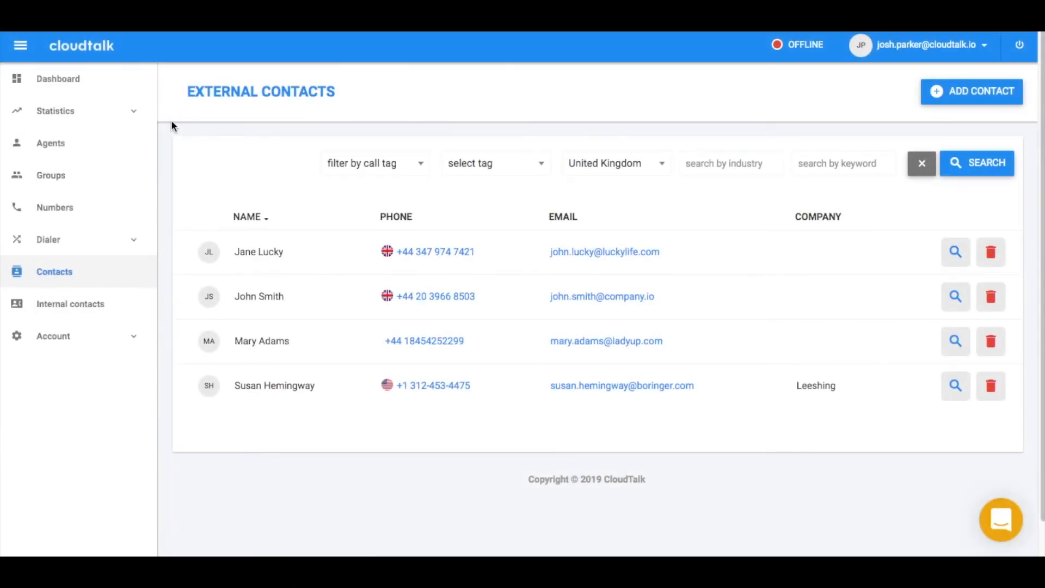
type("zen")
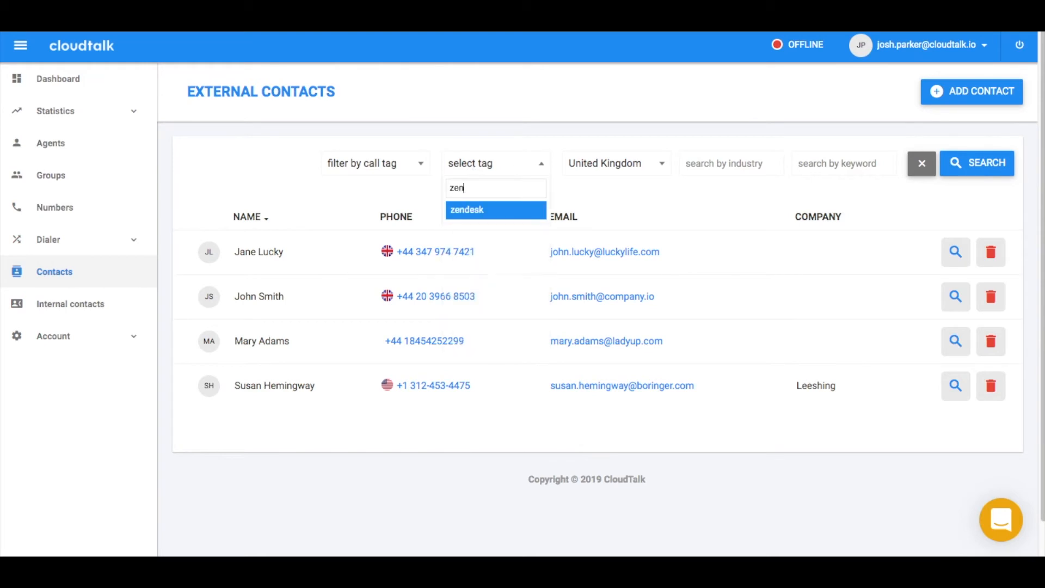
left_click(467, 210)
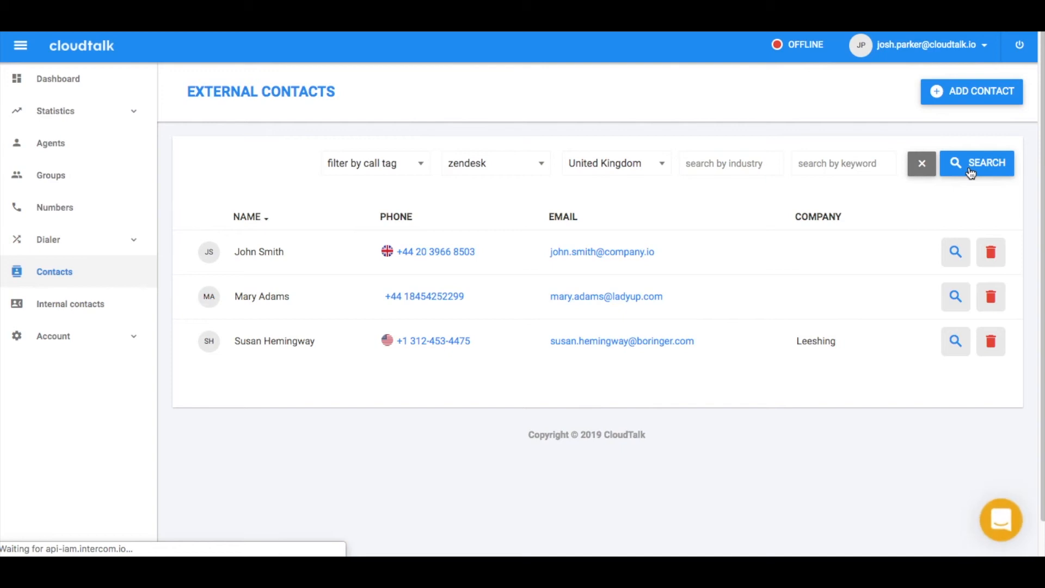
mouse_move(414, 176)
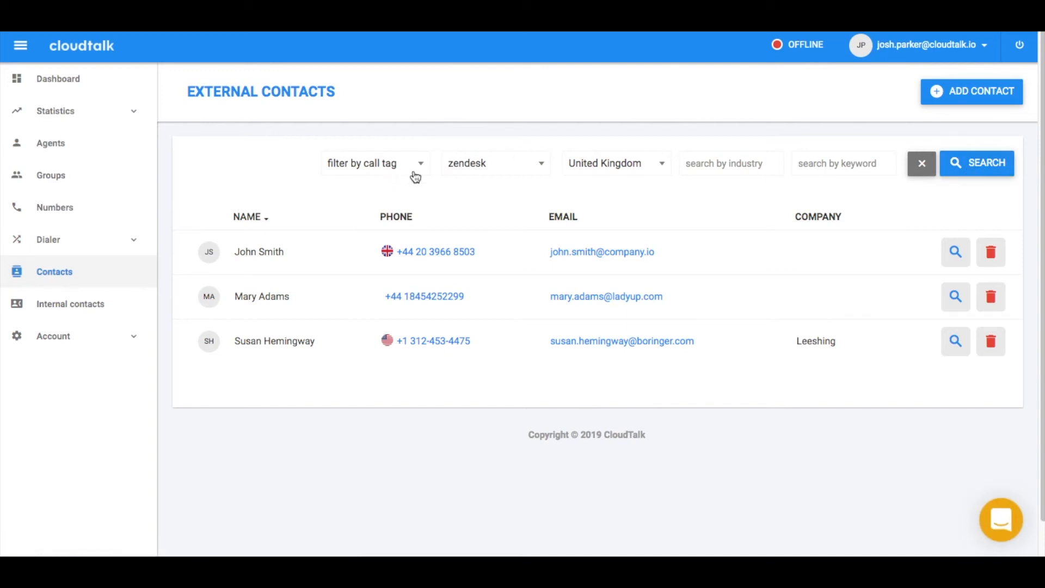
mouse_move(790, 265)
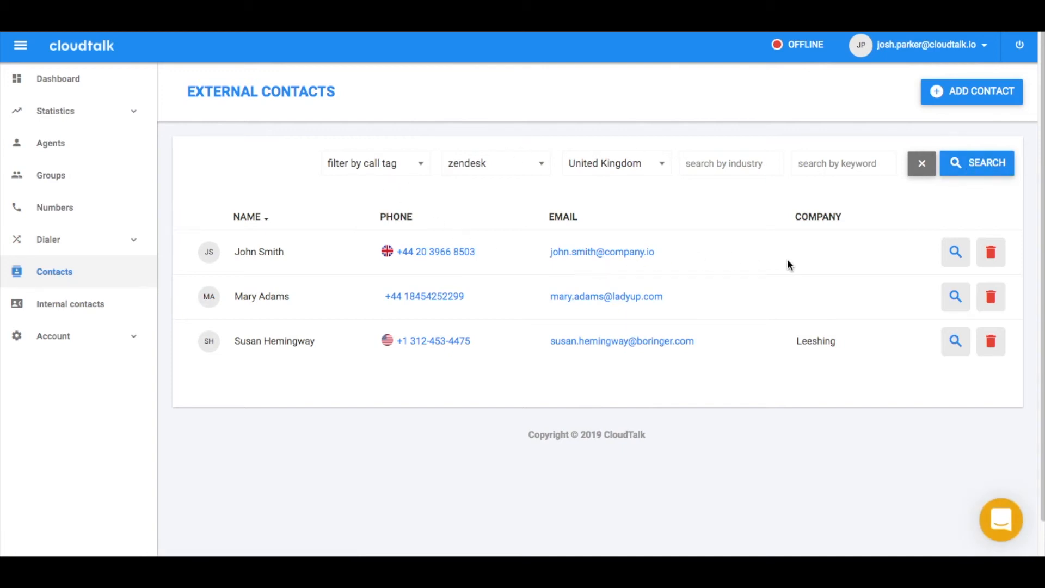
Step: View John Smith's synced Zendesk Support profile from Company.io with his two tickets
left_click(955, 252)
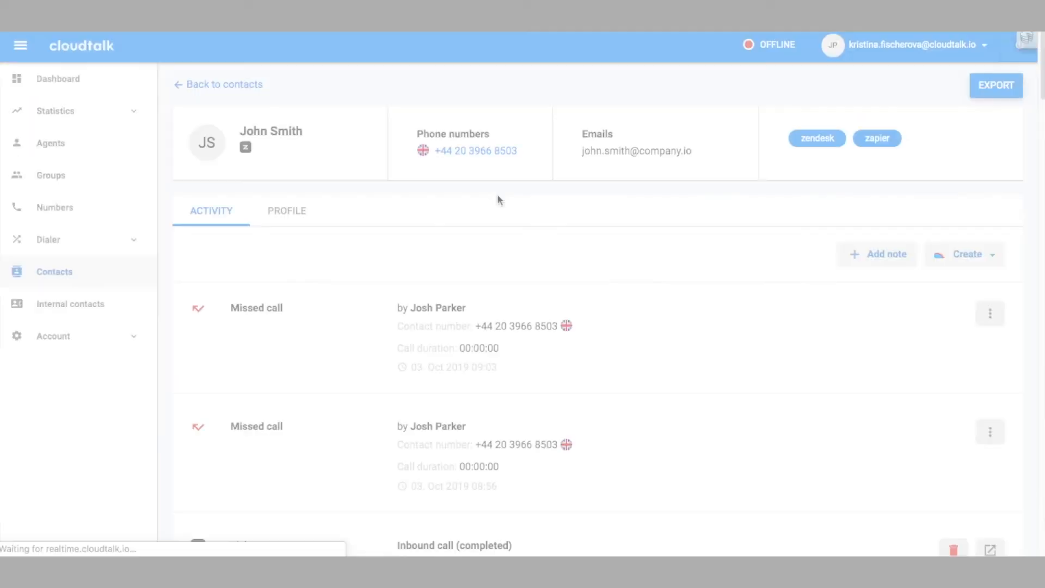
mouse_move(245, 147)
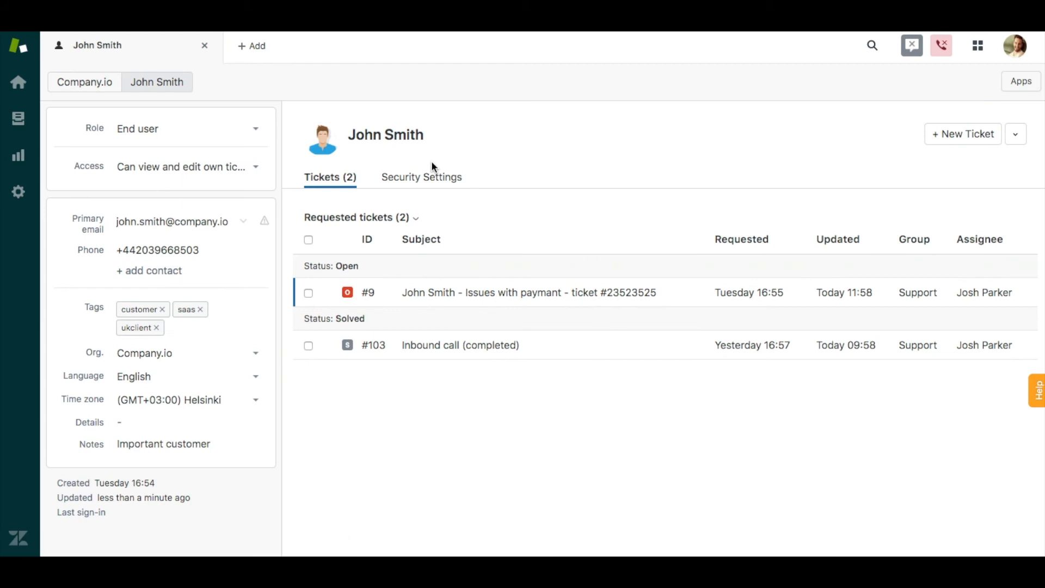
mouse_move(713, 165)
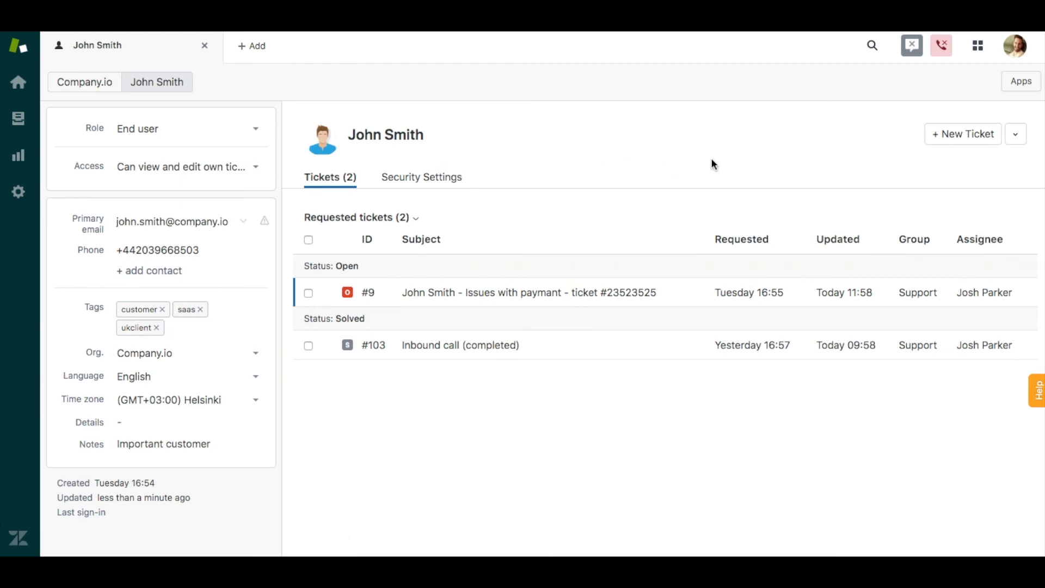
left_click(386, 134)
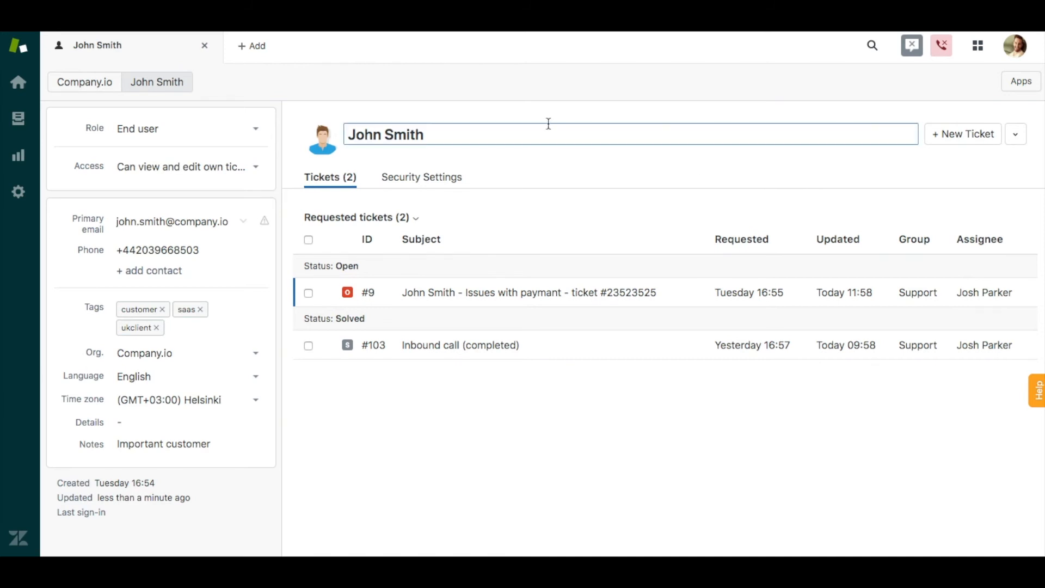
left_click(14, 111)
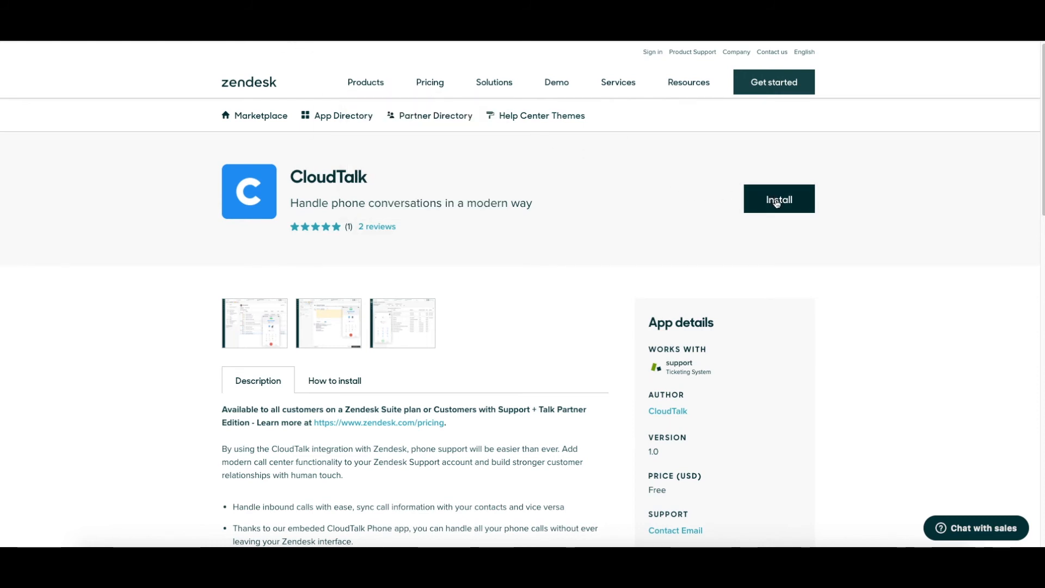
Step: Install the CloudTalk Marketplace app onto the companyio.zendesk.com account
left_click(778, 198)
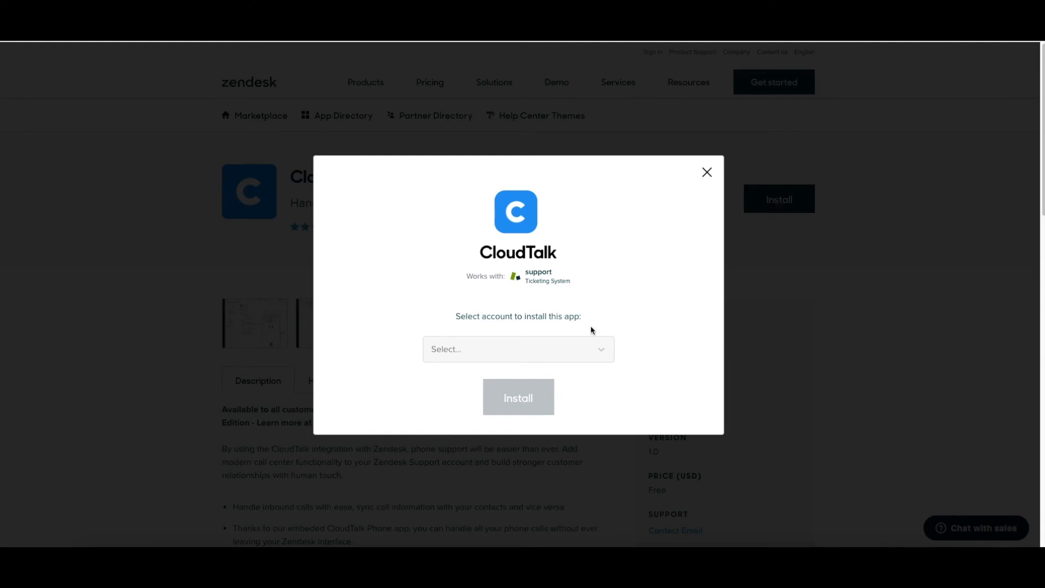
left_click(518, 348)
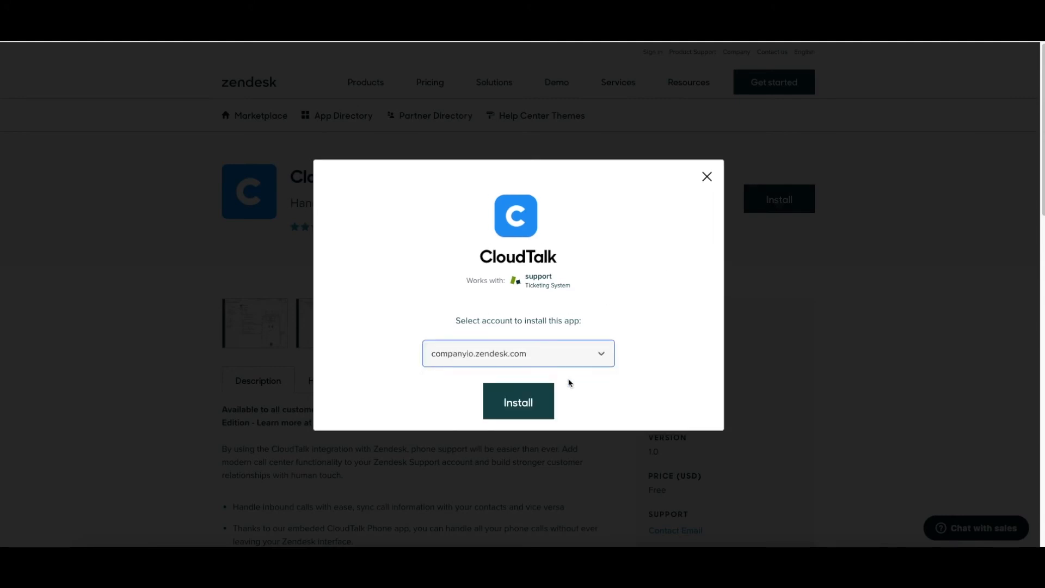
left_click(519, 401)
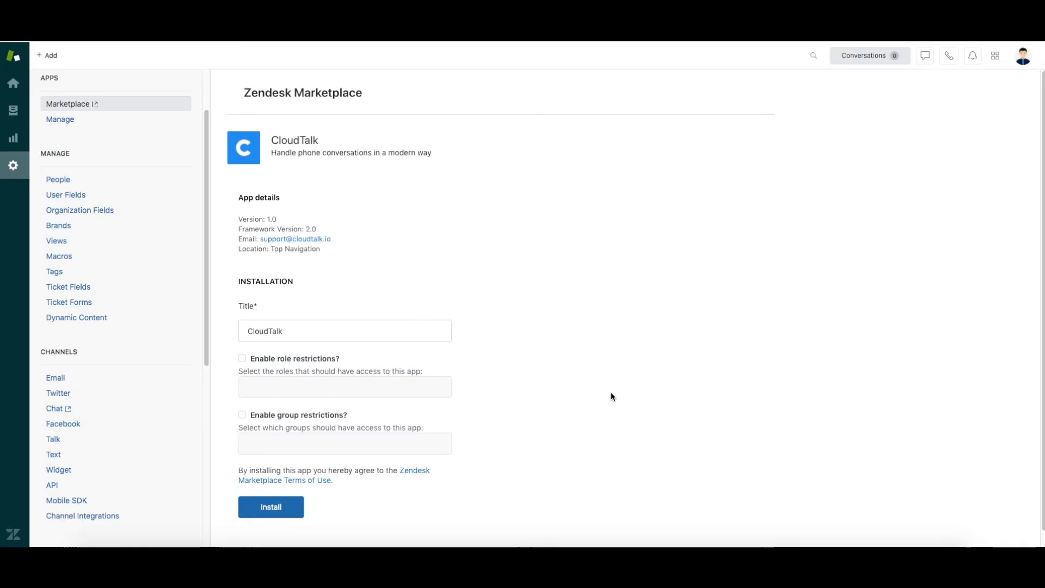
Step: Keep the title CloudTalk, turn off role restrictions, and complete the app installation
left_click(344, 331)
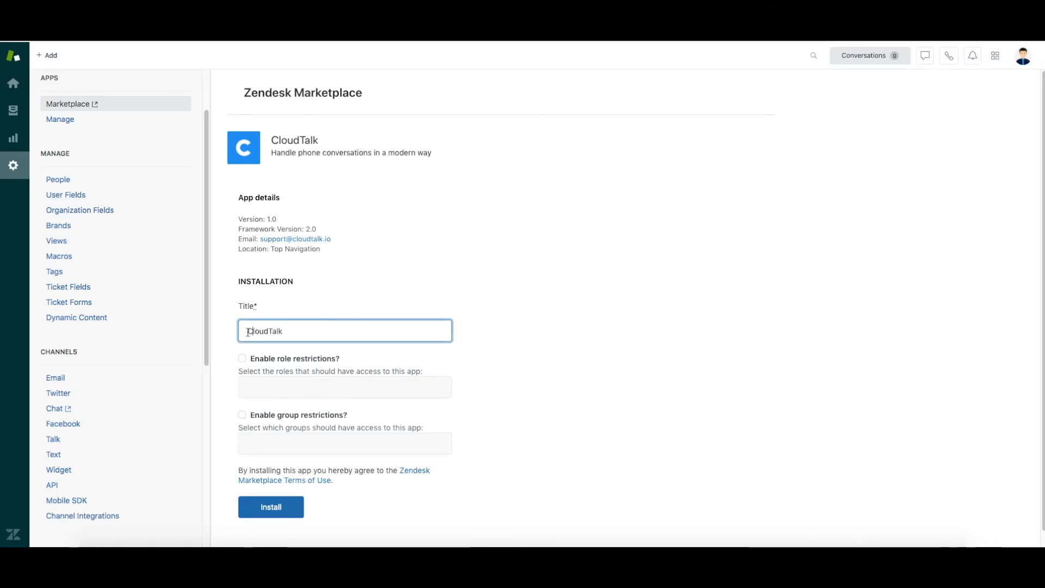
mouse_move(329, 313)
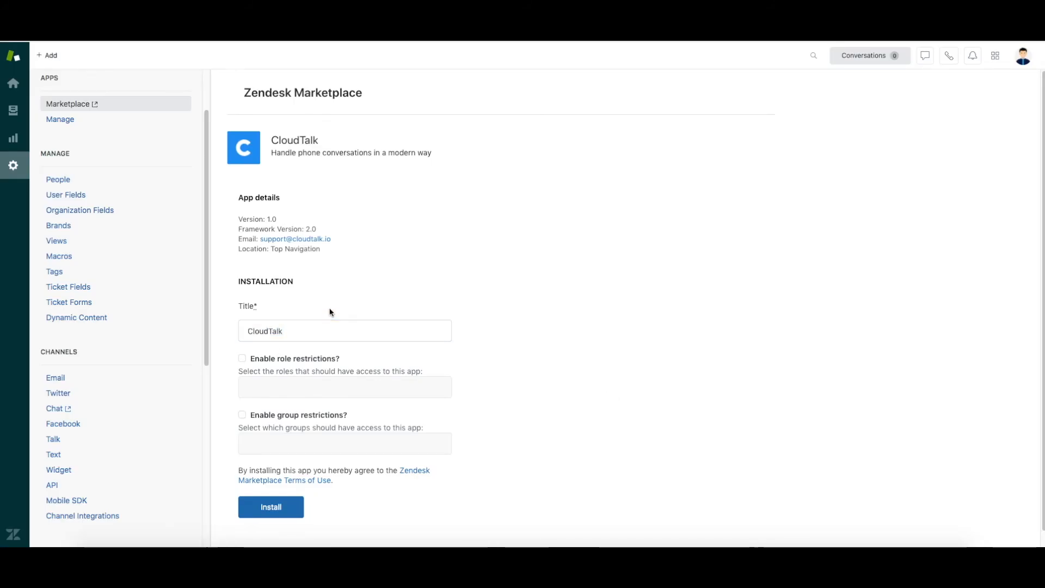
left_click(241, 358)
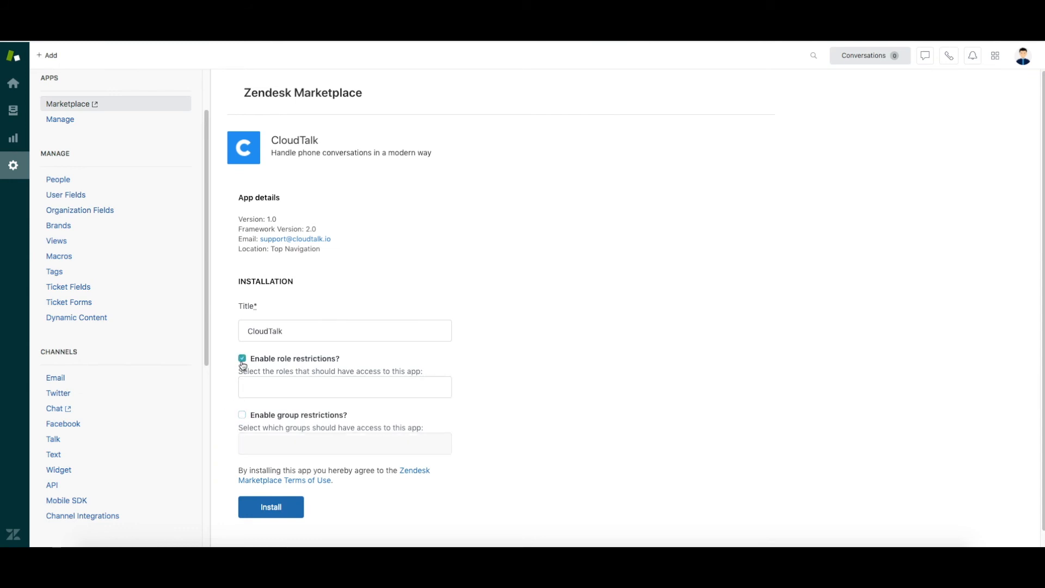
left_click(241, 358)
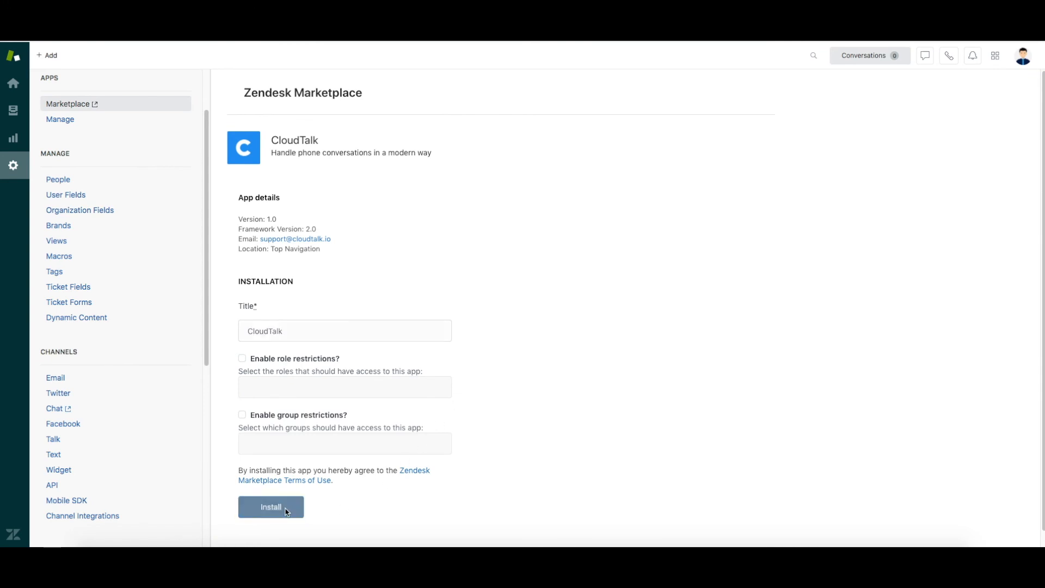
left_click(271, 507)
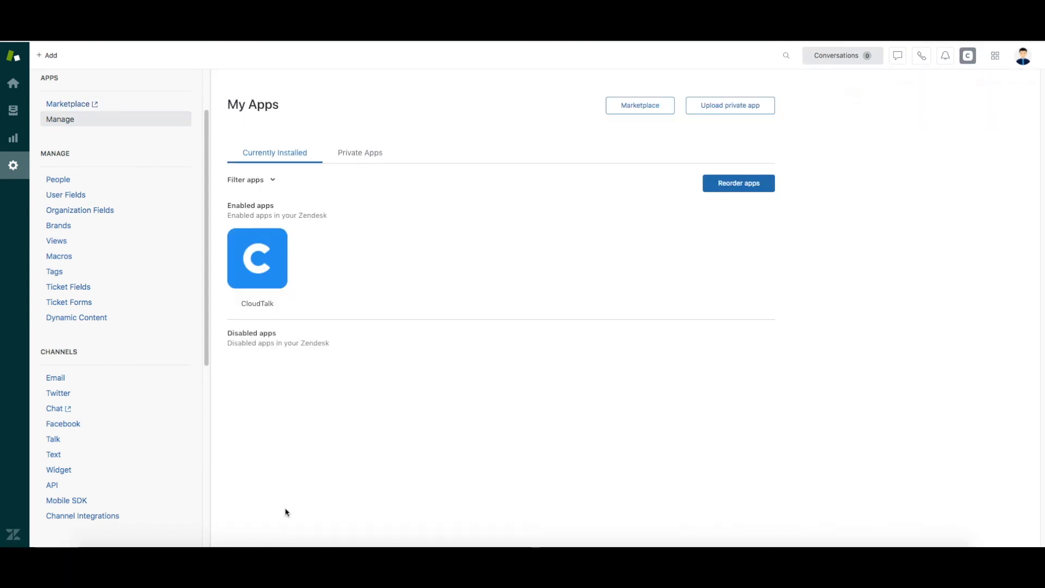
Step: Dial a number on the embedded CloudTalk keypad and place the call
left_click(966, 56)
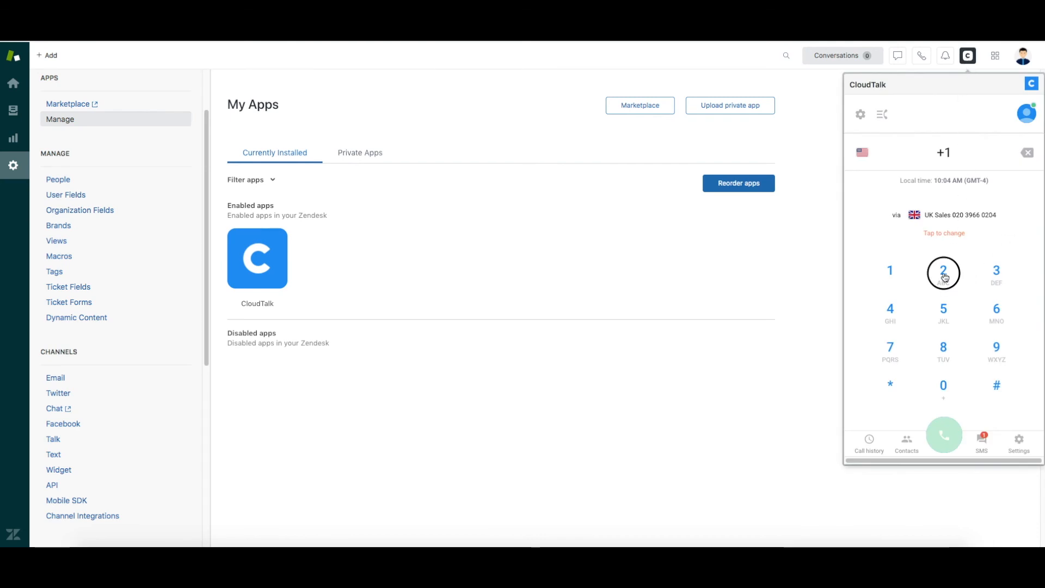
left_click(943, 385)
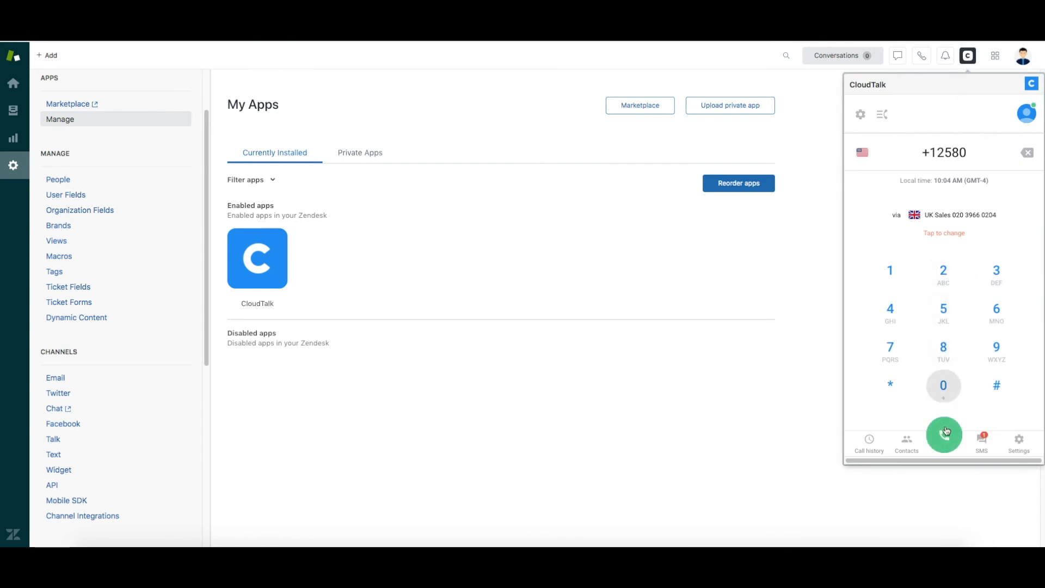
left_click(943, 434)
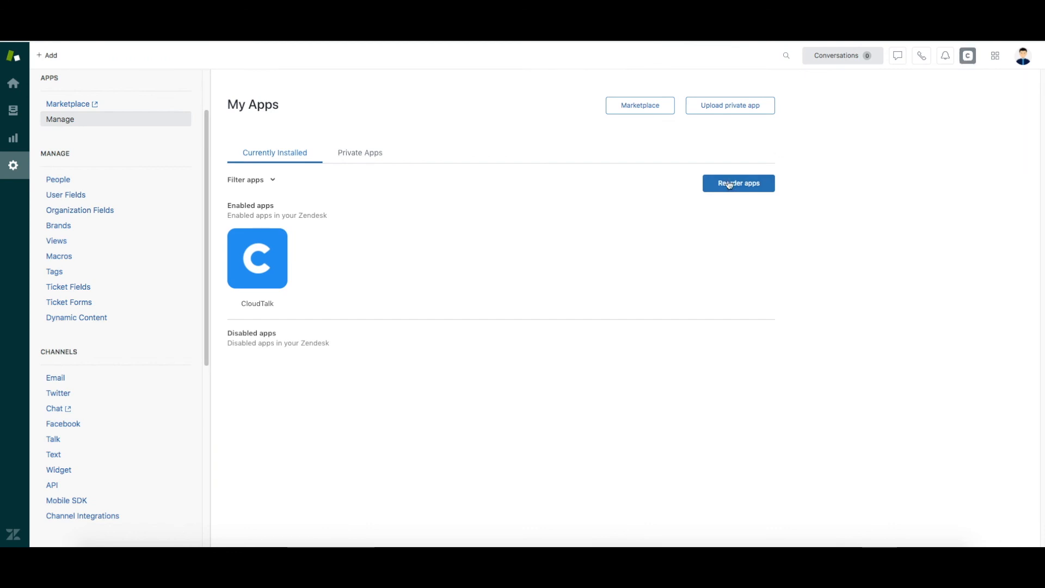
mouse_move(260, 272)
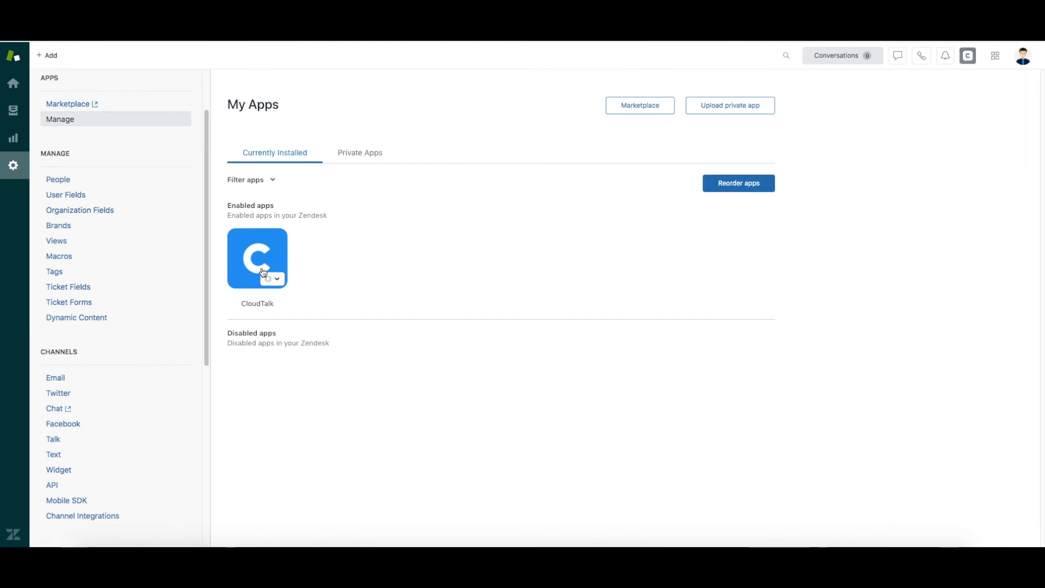
Step: Switch the CloudTalk app's Enabled toggle off so it moves to disabled apps
left_click(271, 279)
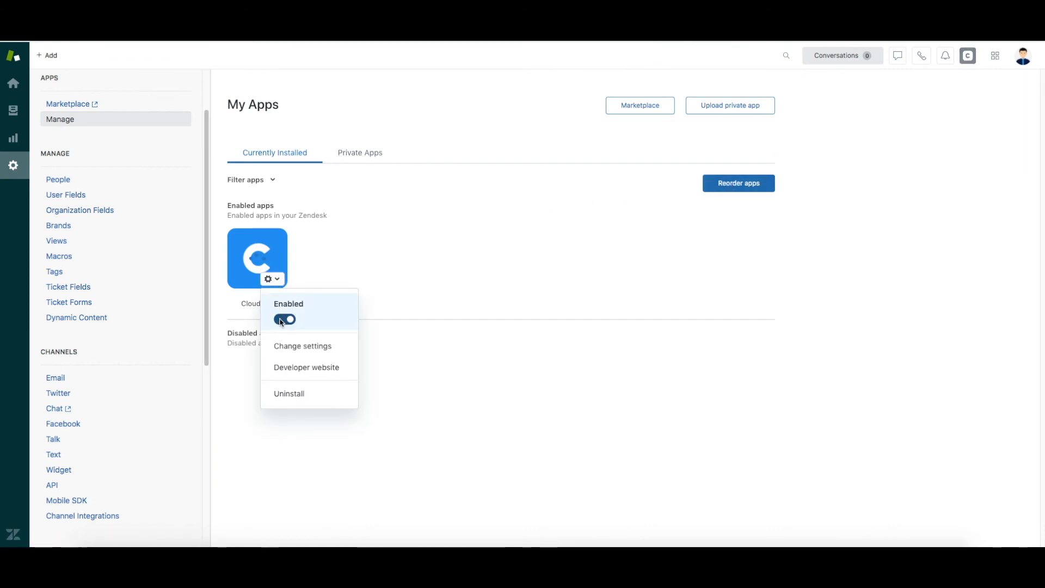
left_click(284, 319)
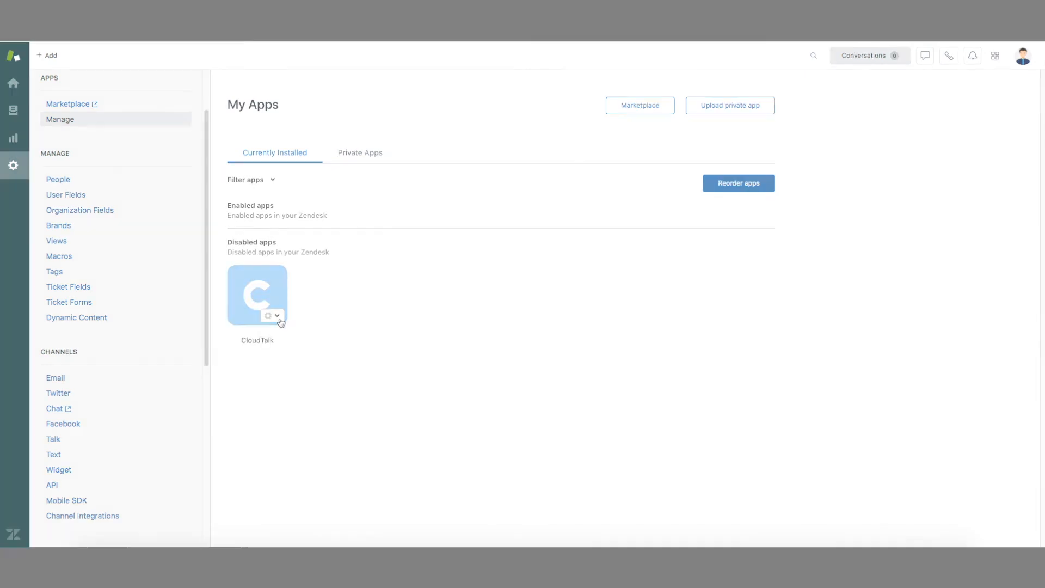